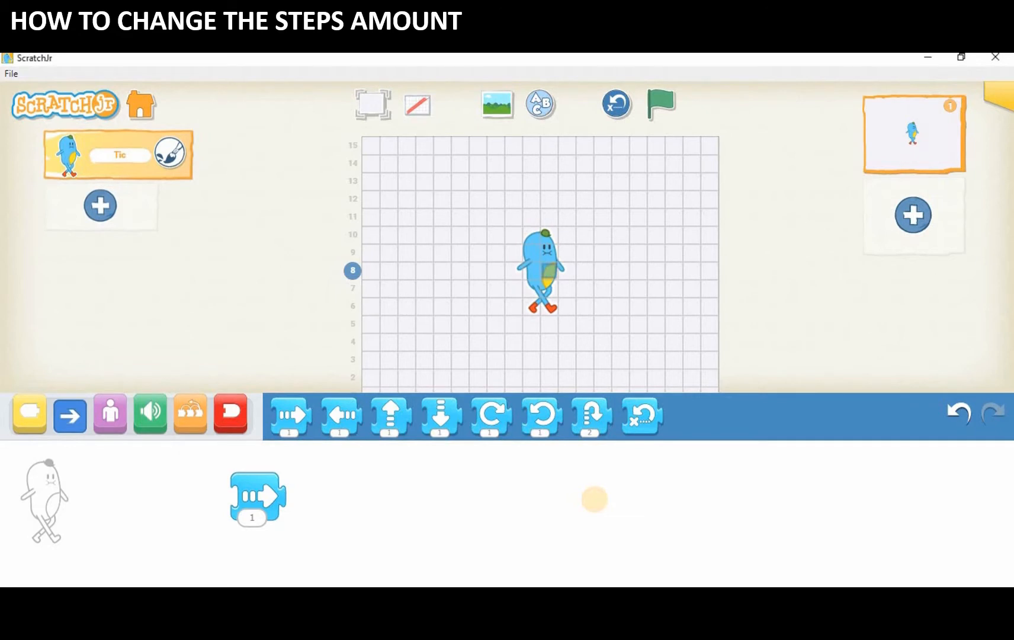
{"action": "mouse_move", "coordinate": [348, 523]}
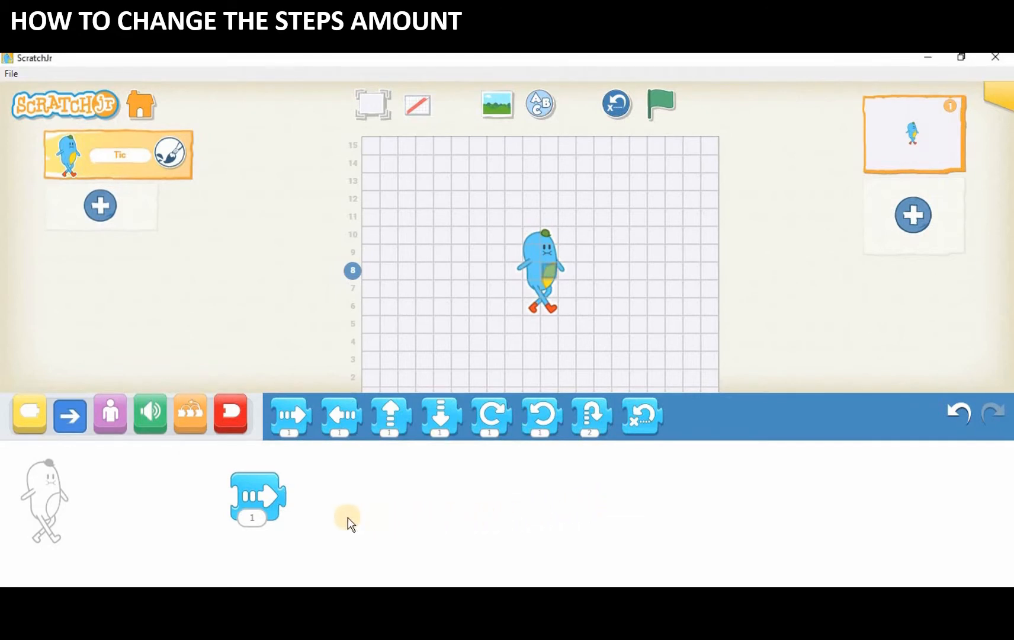
Step: Open number entry on the move-right block's step count, currently 1
{"action": "left_click", "coordinate": [251, 516]}
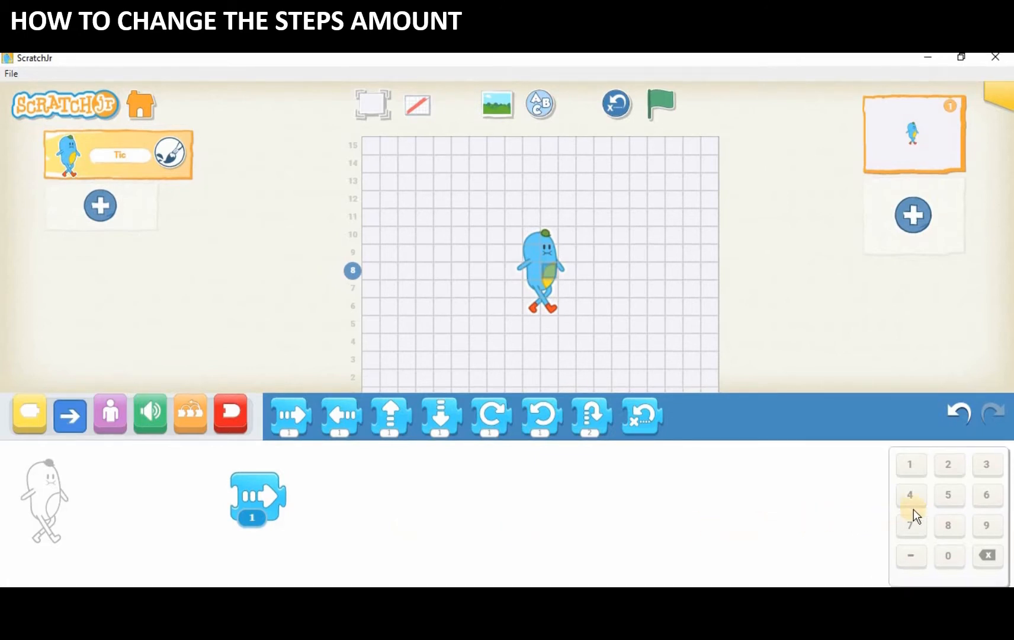
Step: Enter 5 as the move-right block's step count
{"action": "left_click", "coordinate": [948, 494]}
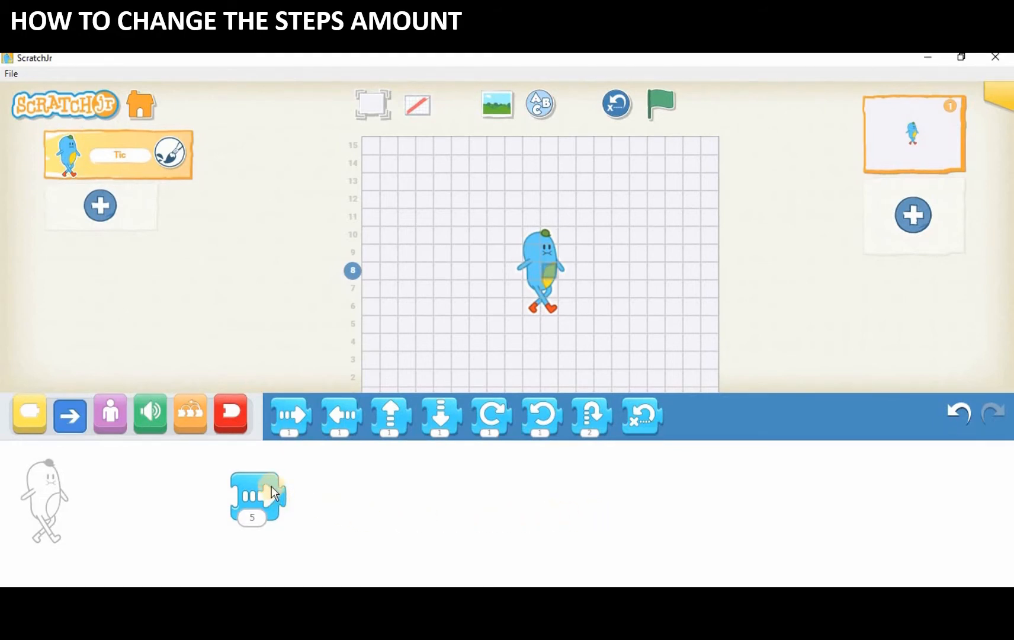
Step: Run the five-step move-right block repeatedly so Tic crosses and wraps around the stage
{"action": "left_click", "coordinate": [258, 497]}
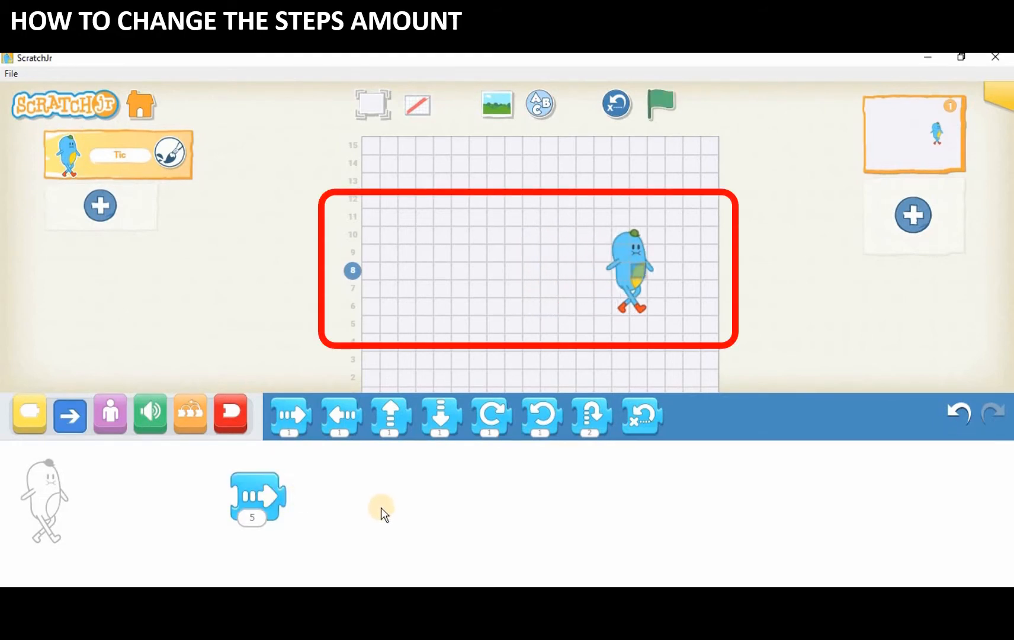
{"action": "left_click", "coordinate": [660, 103]}
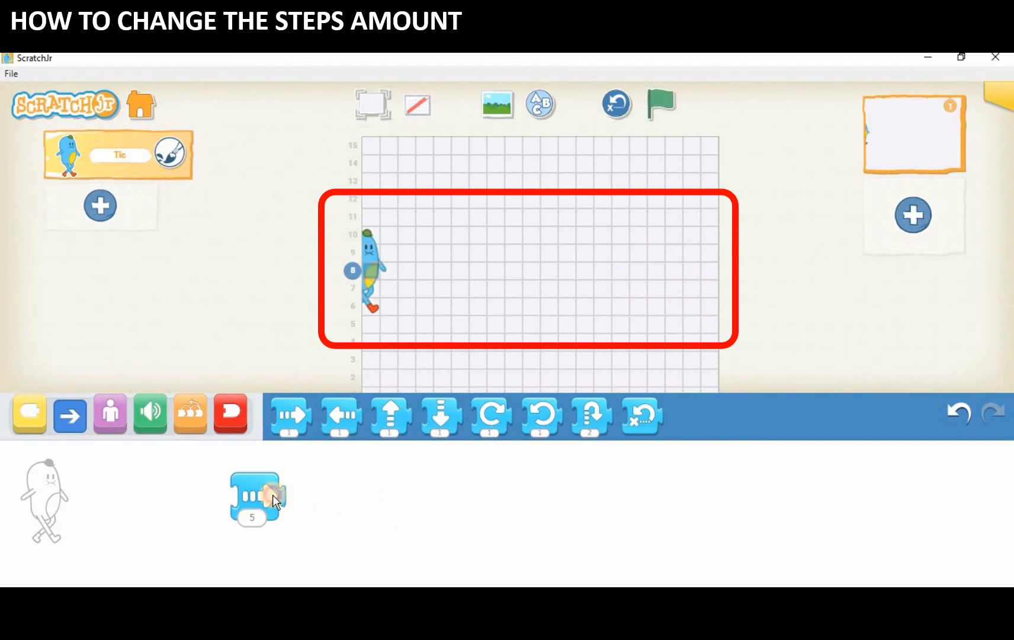
{"action": "left_click", "coordinate": [256, 496]}
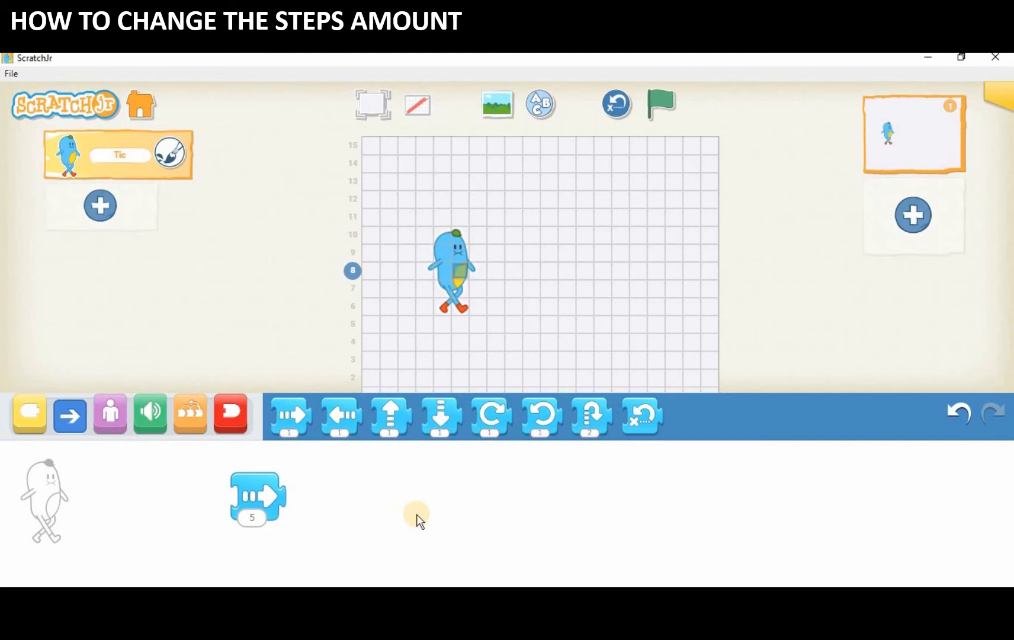
{"action": "mouse_move", "coordinate": [608, 139]}
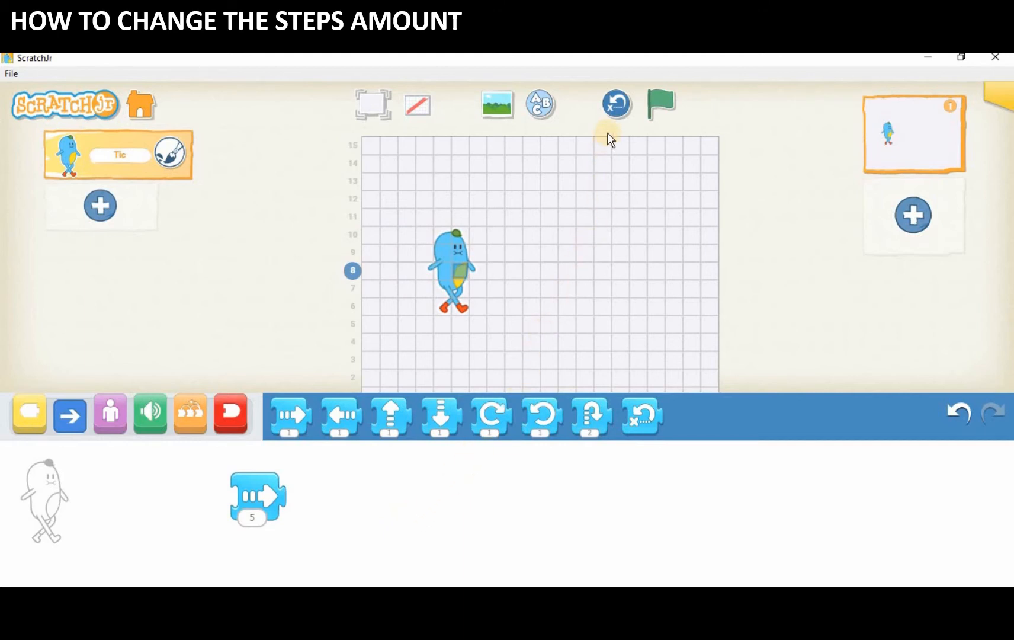